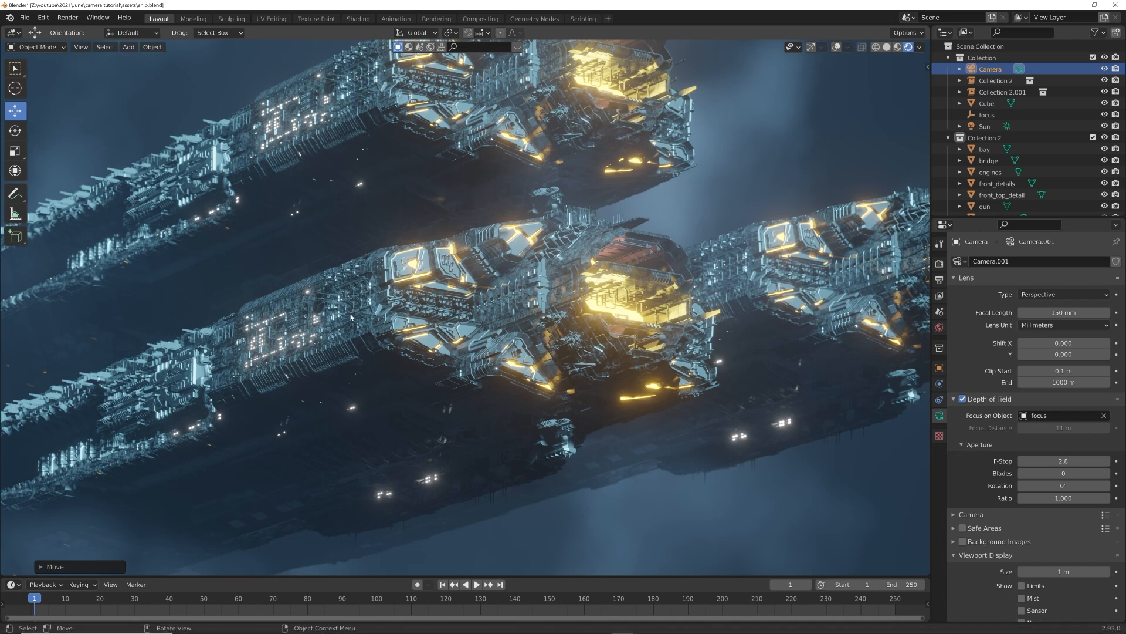
mouse_move(540, 325)
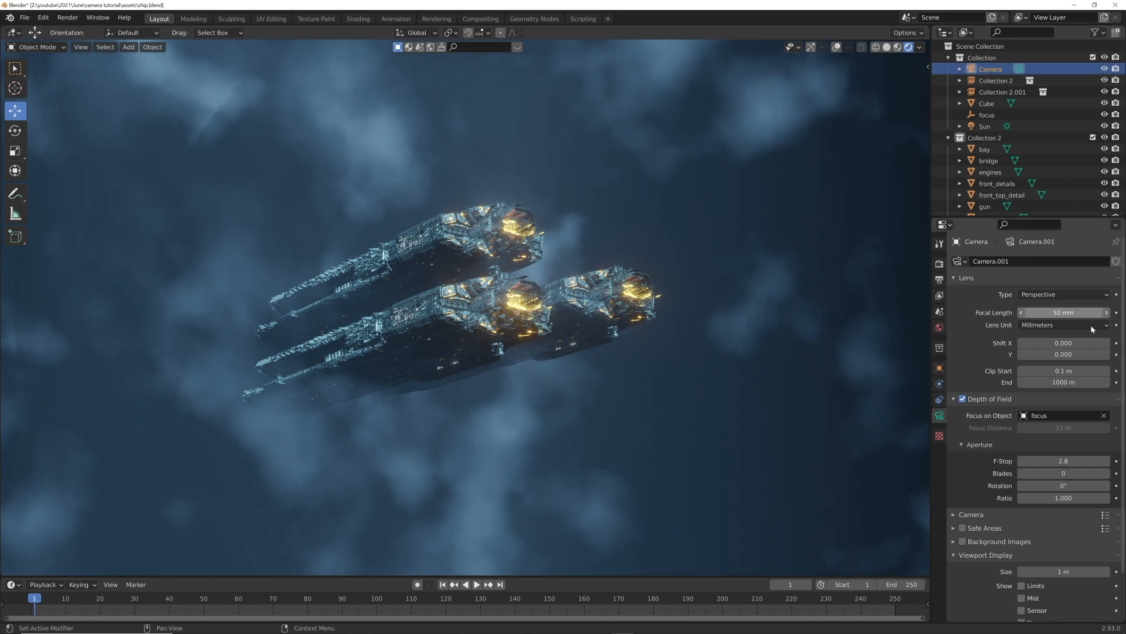
mouse_move(795, 318)
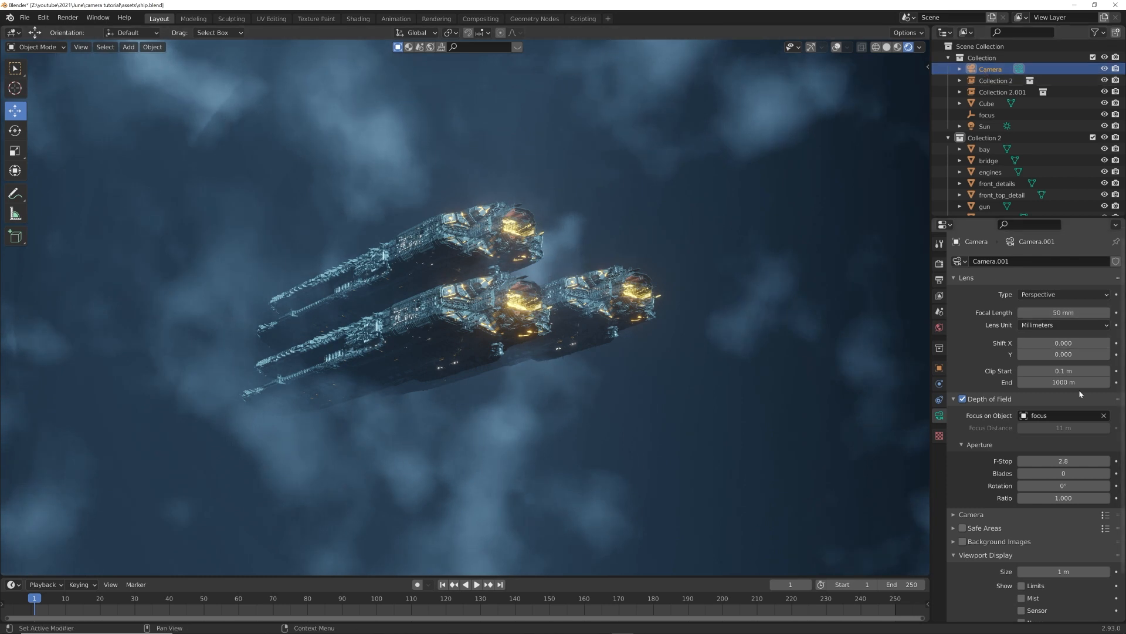
mouse_move(1063, 312)
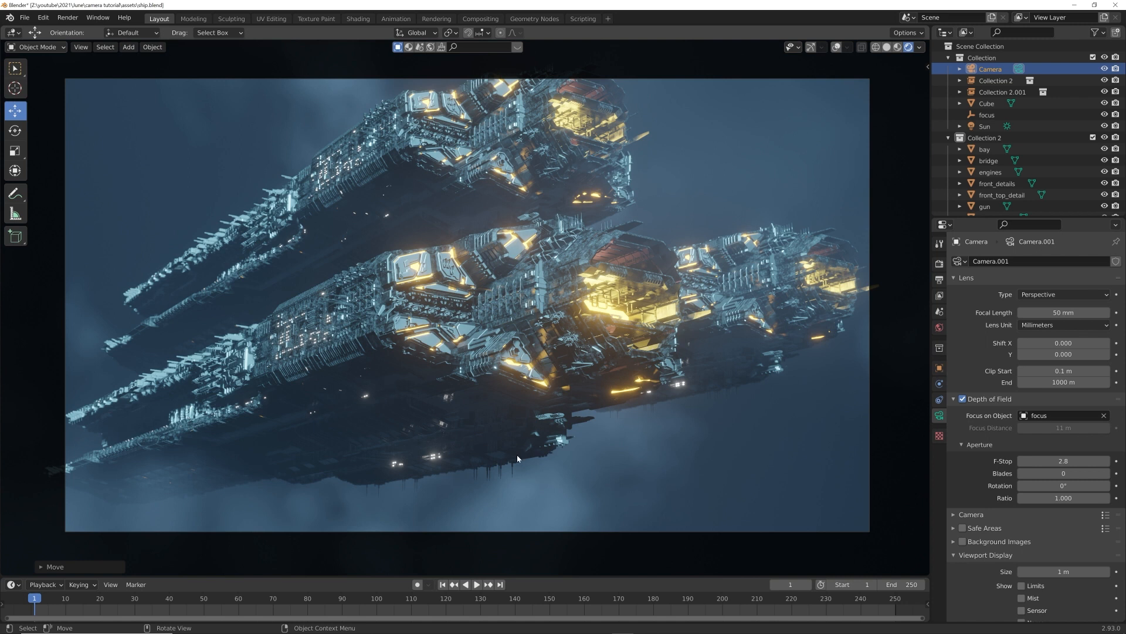
mouse_move(563, 455)
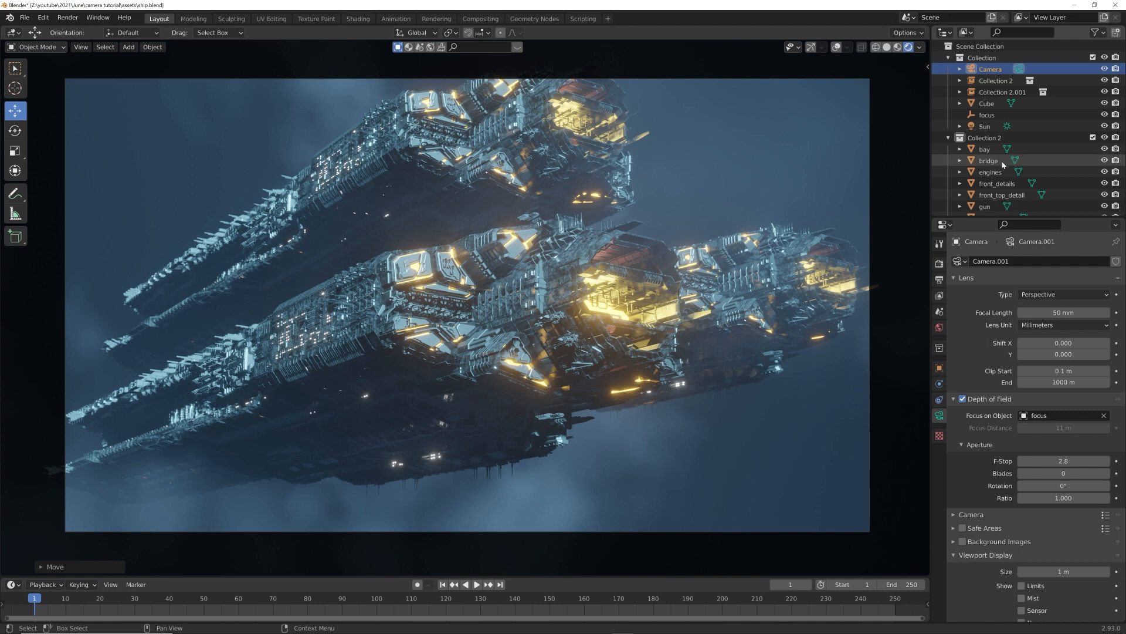
Set Focal Length to 25 mm and move the camera far back from the ships.
double_click(1063, 312)
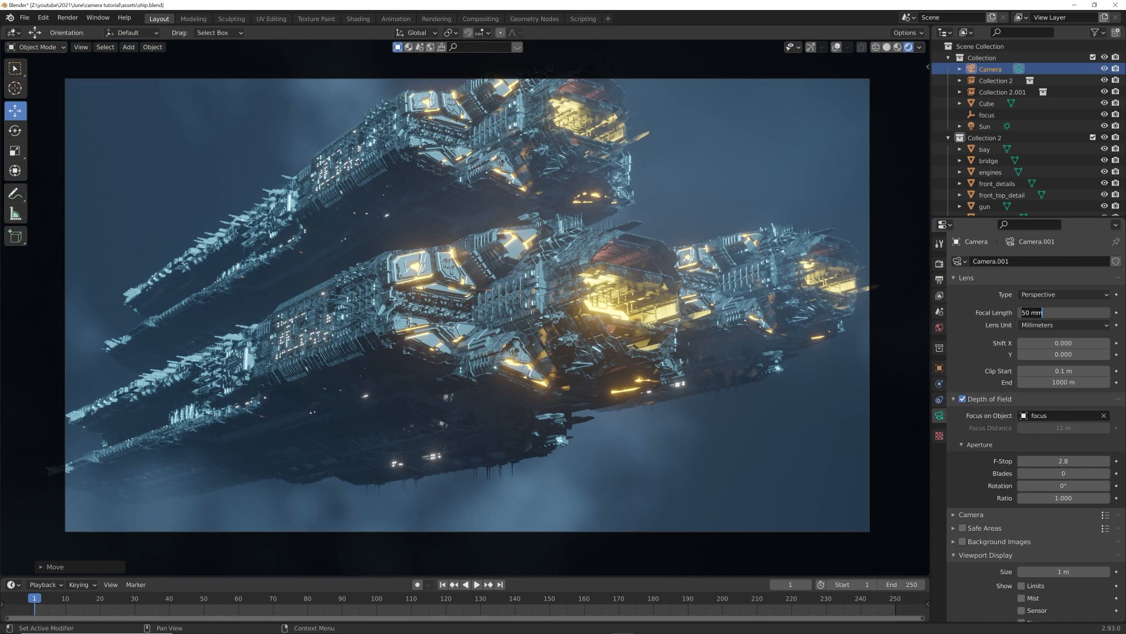
text(25)
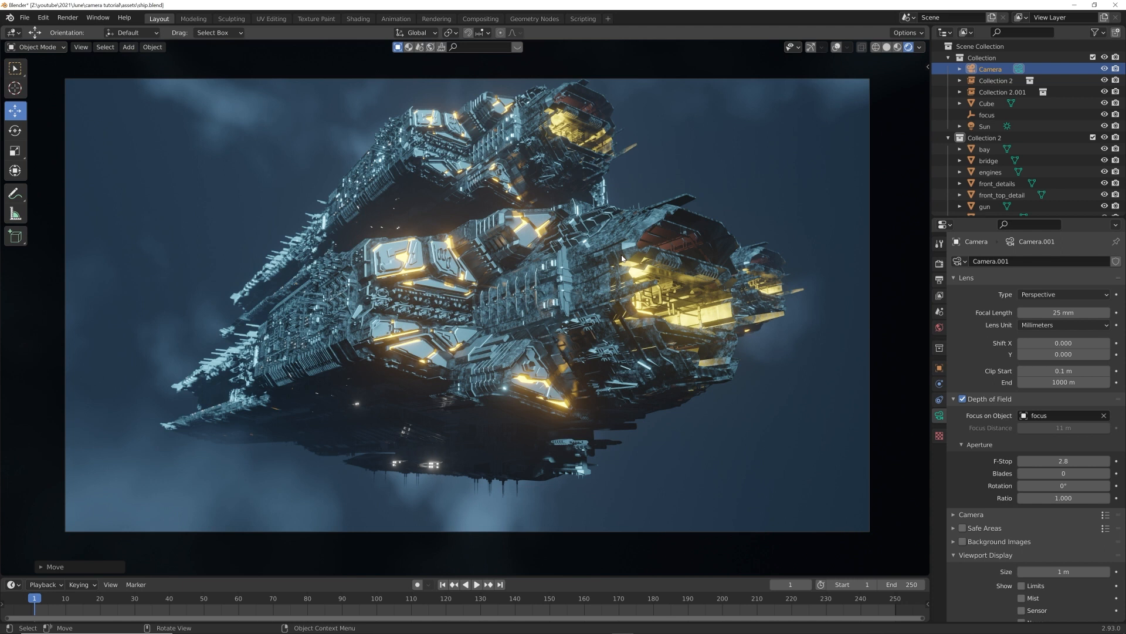
mouse_move(373, 382)
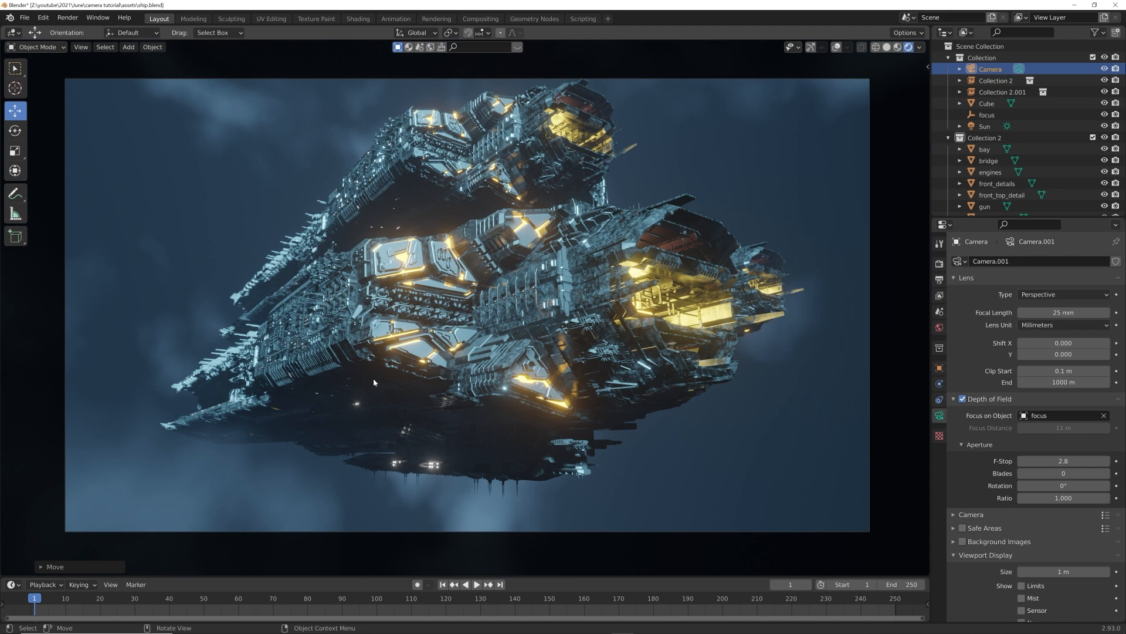
key(g)
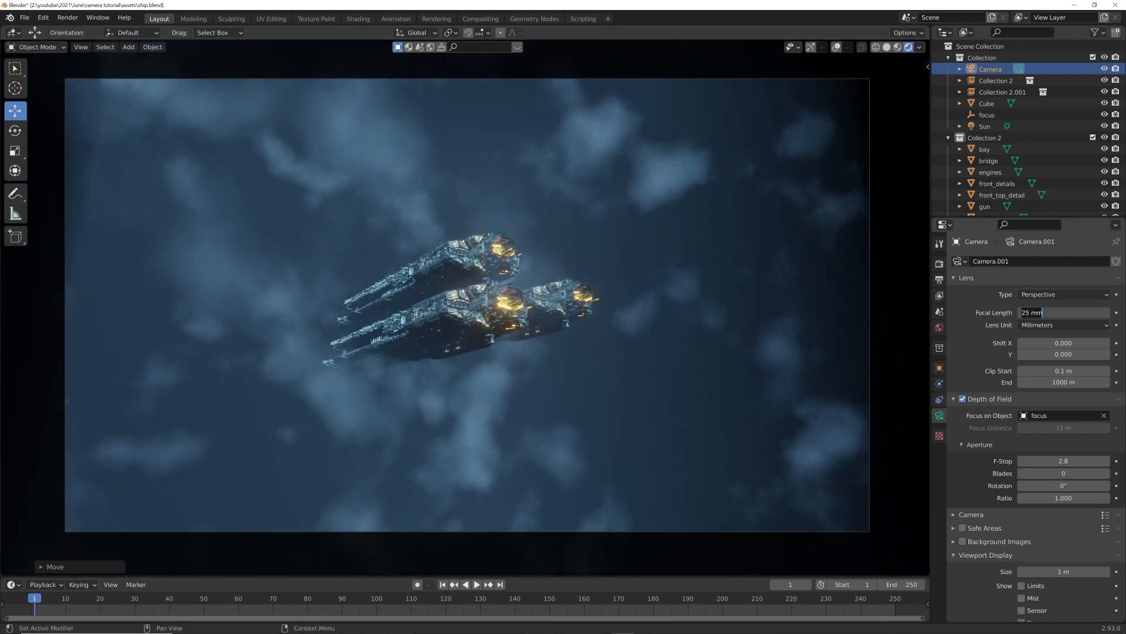
Enter a new focal length value in the Lens panel to start tightening the framing.
text(1.25)
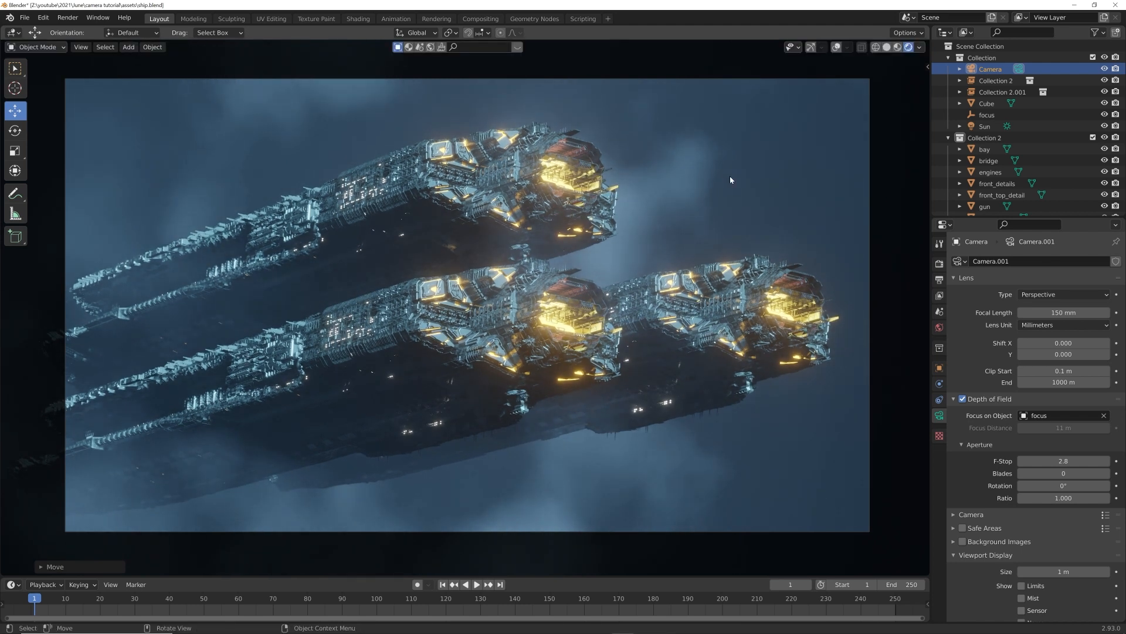
mouse_move(922, 5)
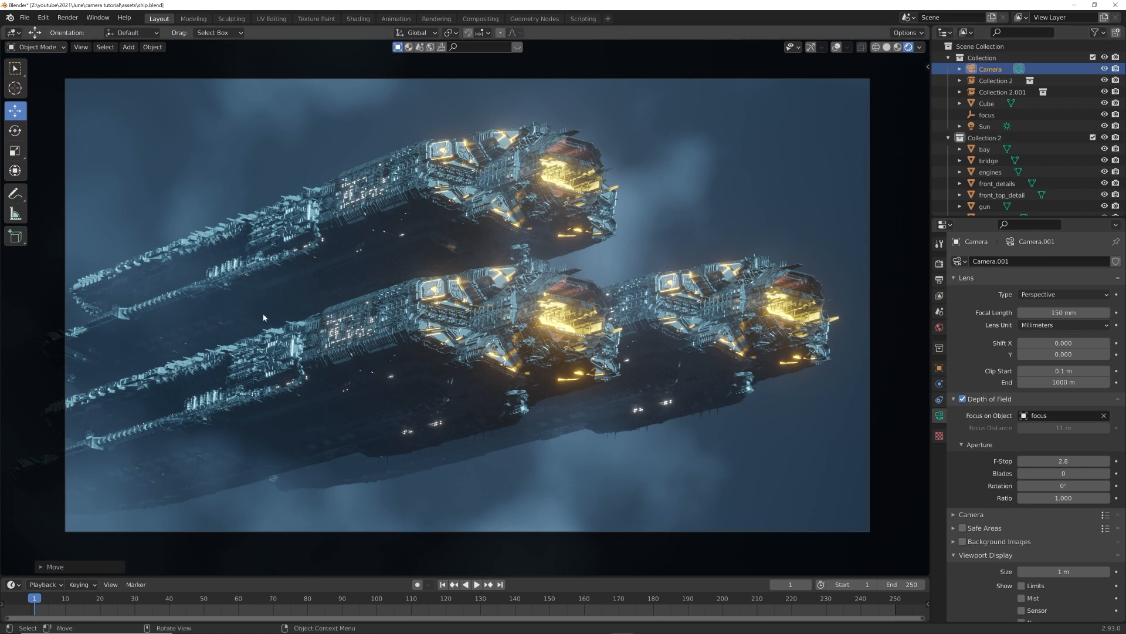
mouse_move(830, 399)
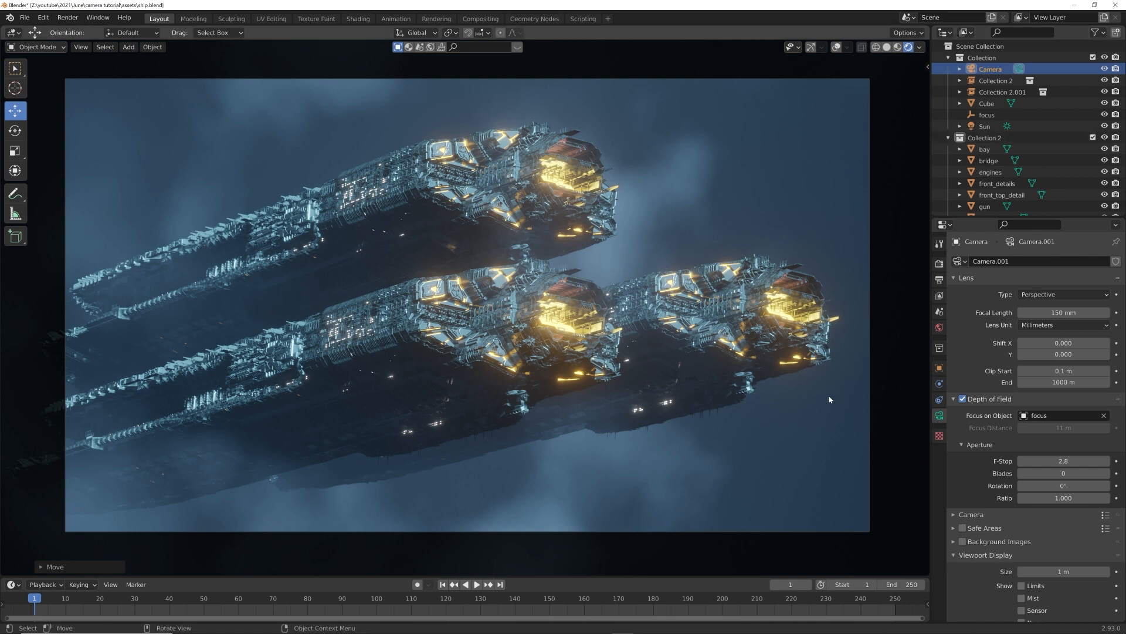
mouse_move(817, 389)
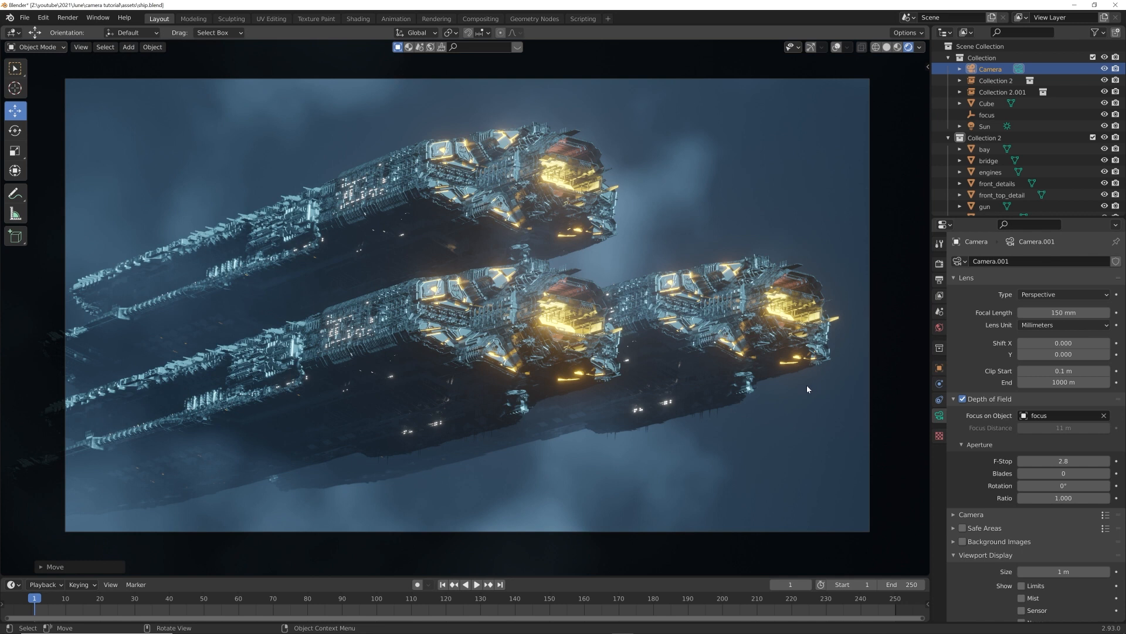
mouse_move(543, 385)
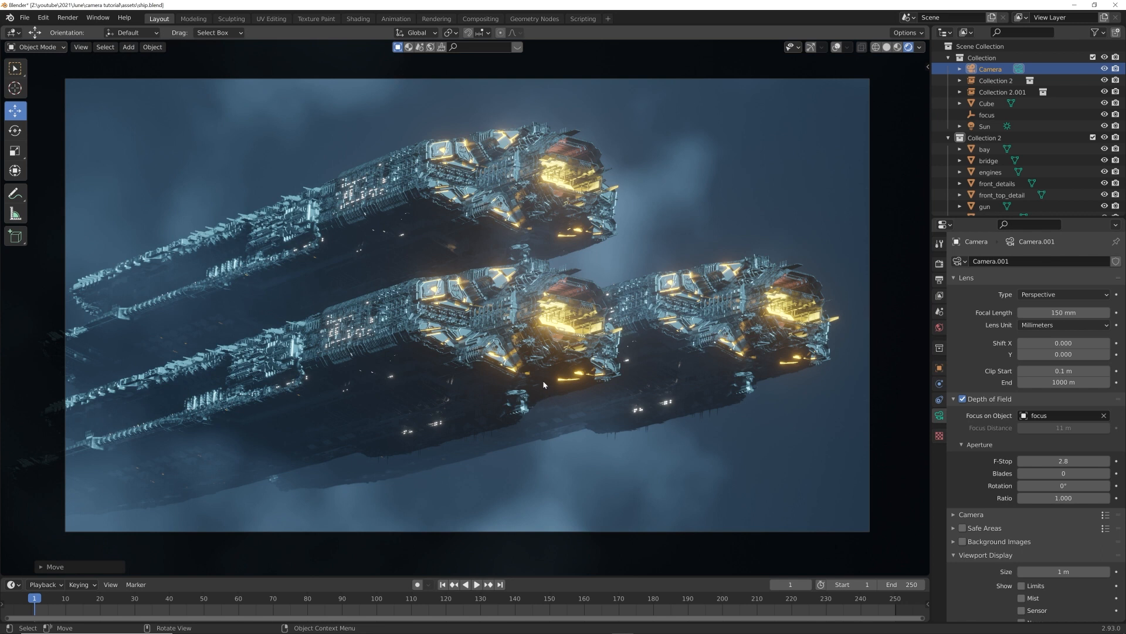
mouse_move(574, 305)
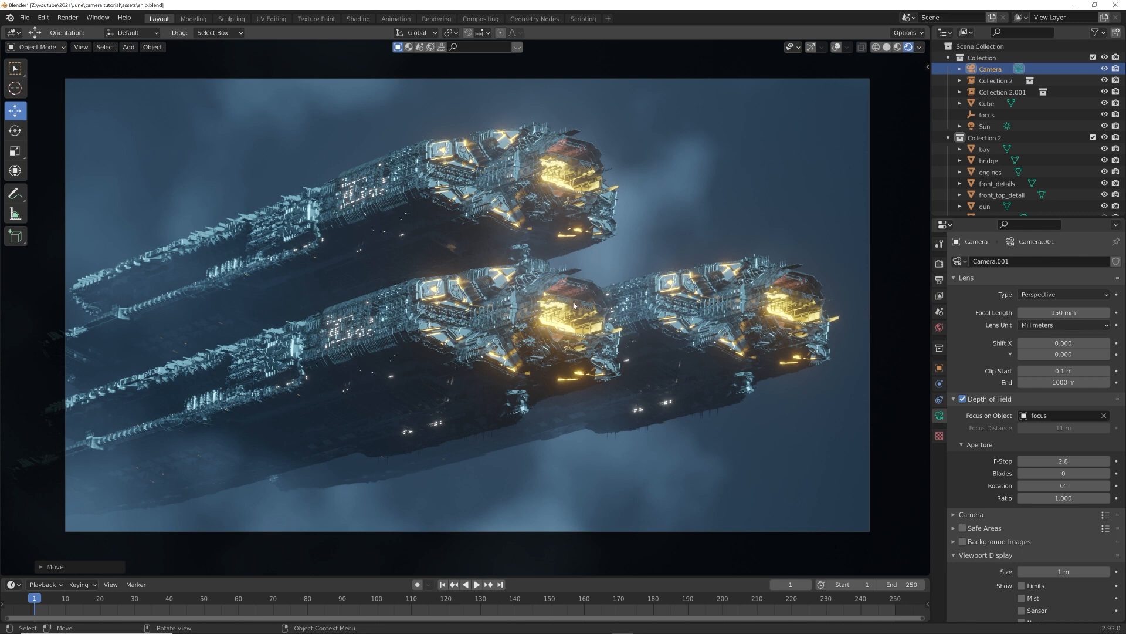
mouse_move(658, 211)
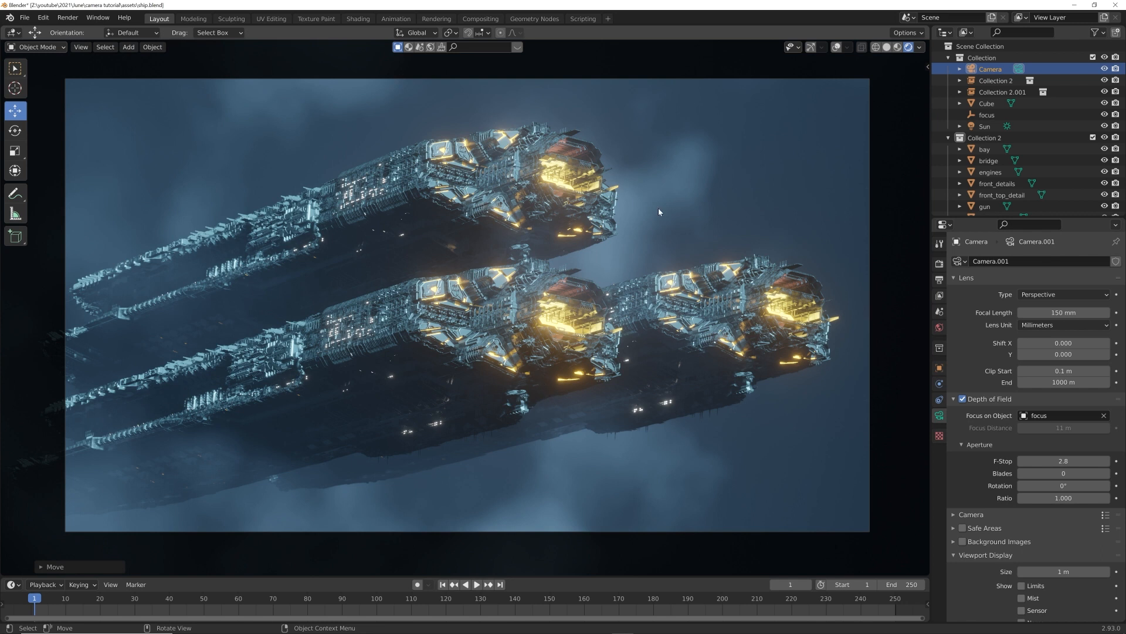
mouse_move(389, 323)
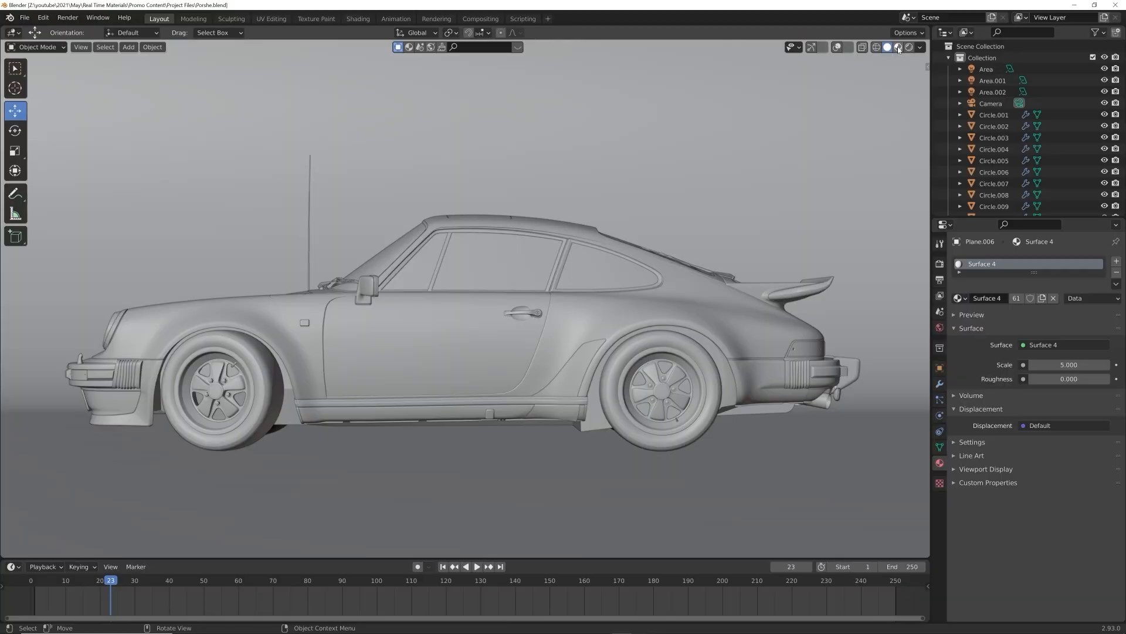
Assign Beu Metal 3 to the selected body panels and adjust its base colour to green.
click(898, 47)
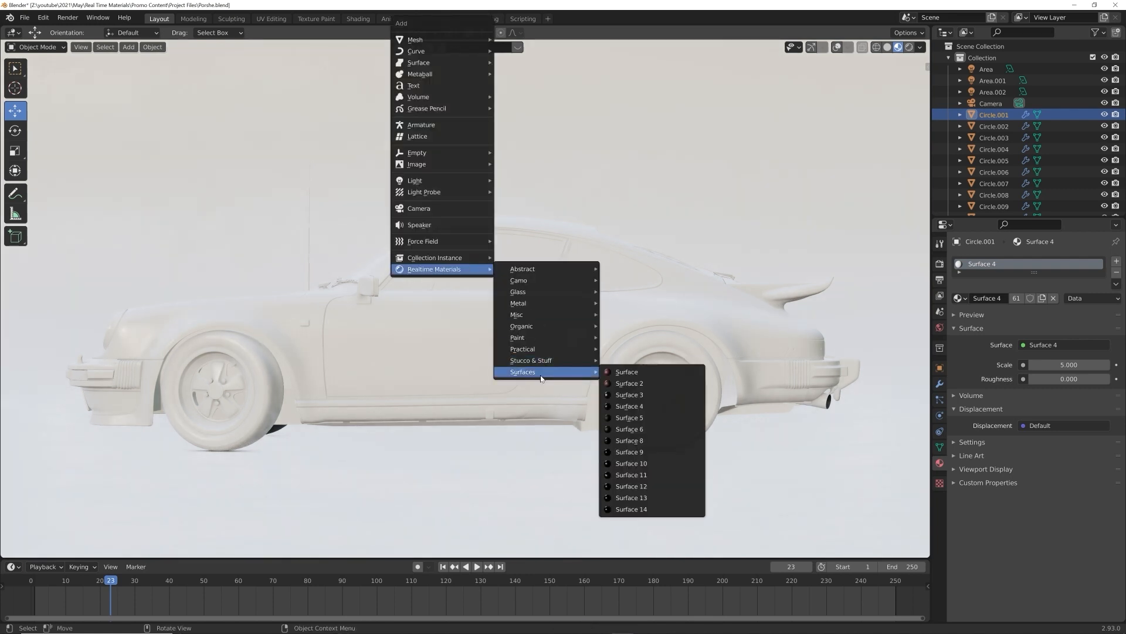
mouse_move(518, 292)
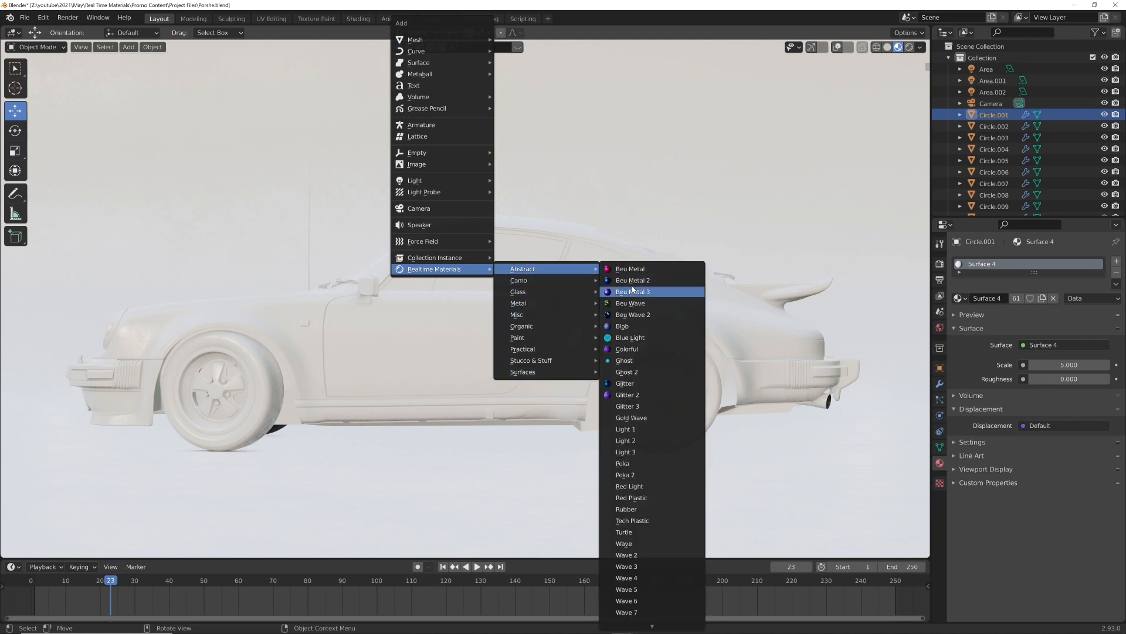
click(632, 291)
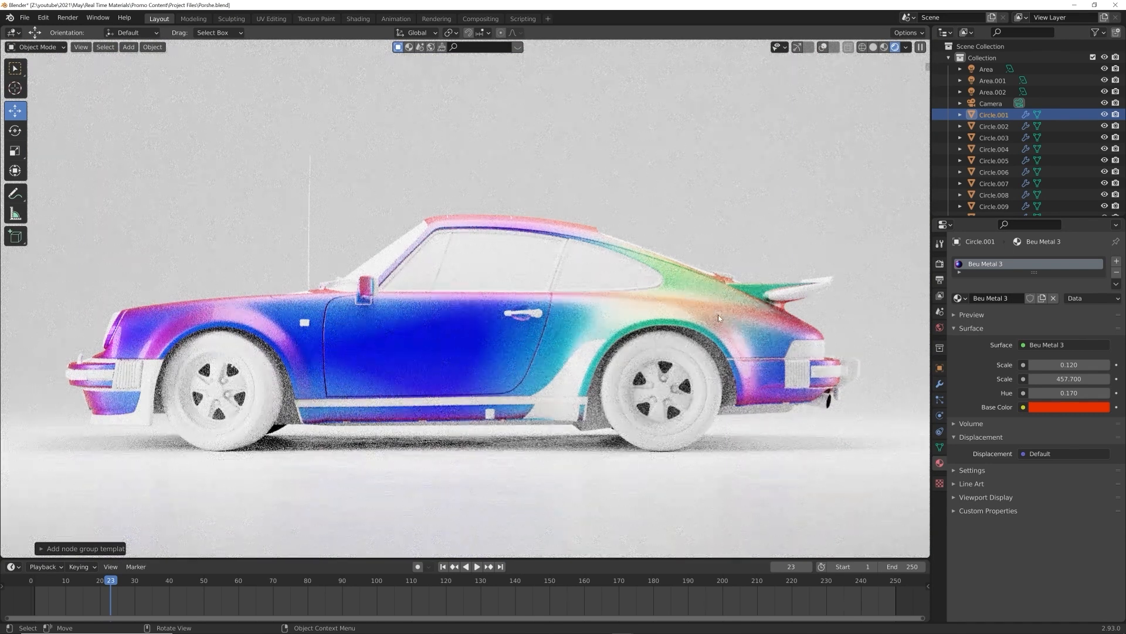
click(1069, 407)
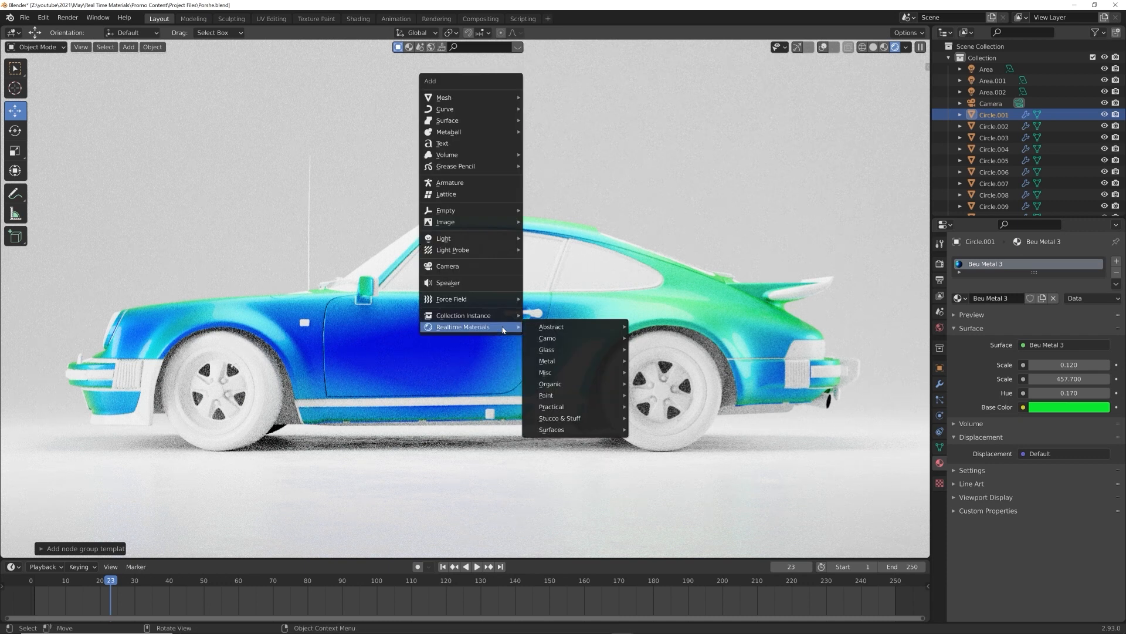
mouse_move(546, 396)
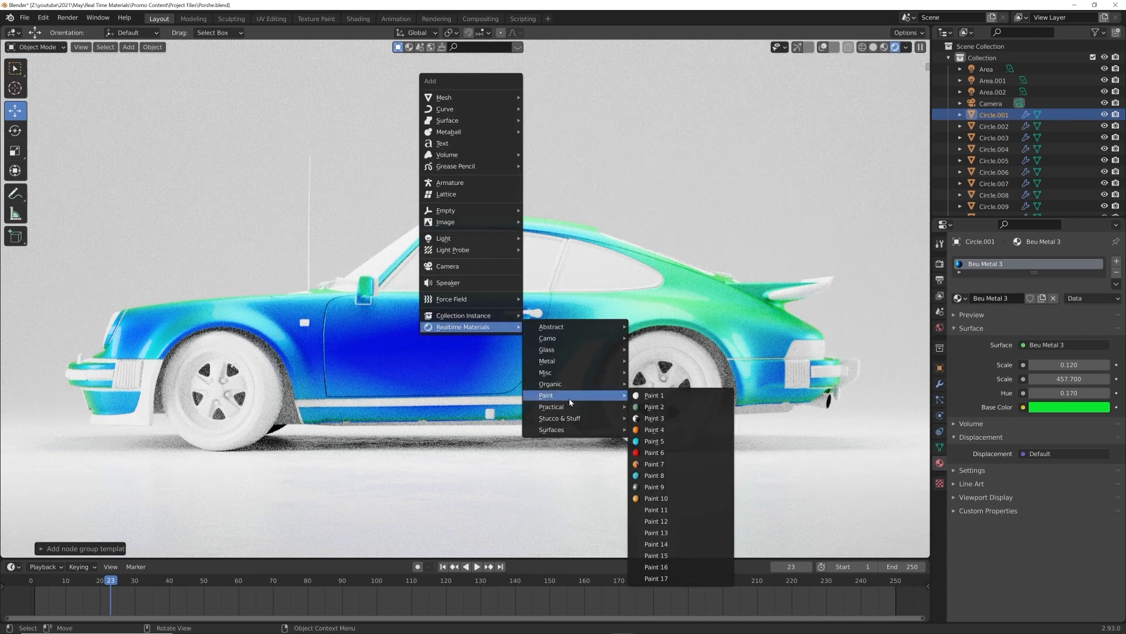
Swap the body to the Paint 10 chipped finish with a blue base colour.
click(653, 497)
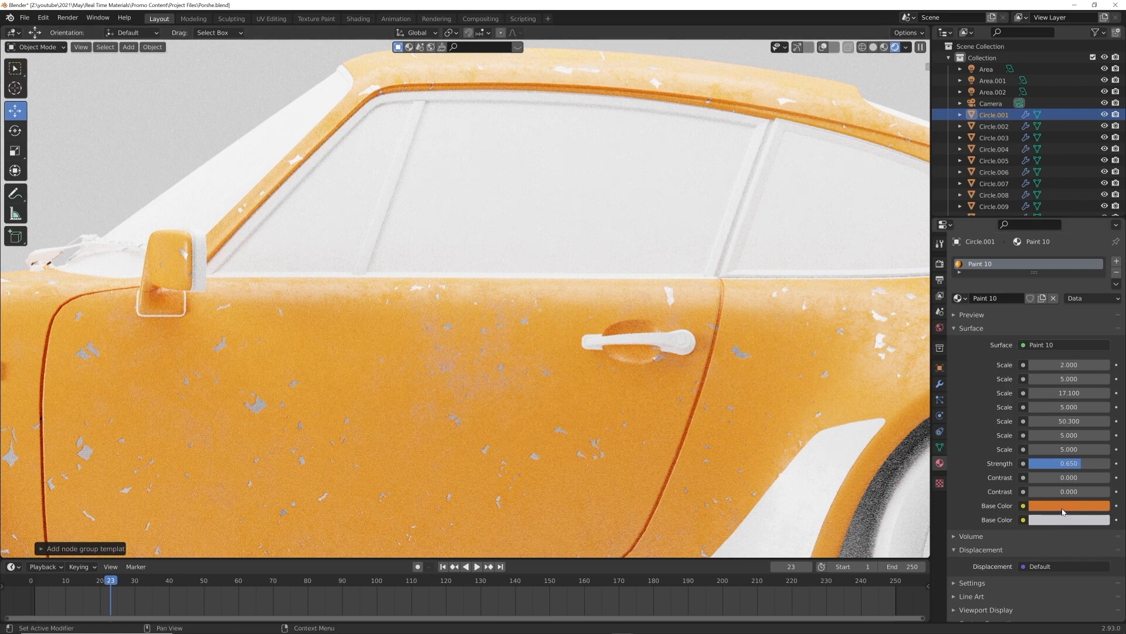
click(1069, 504)
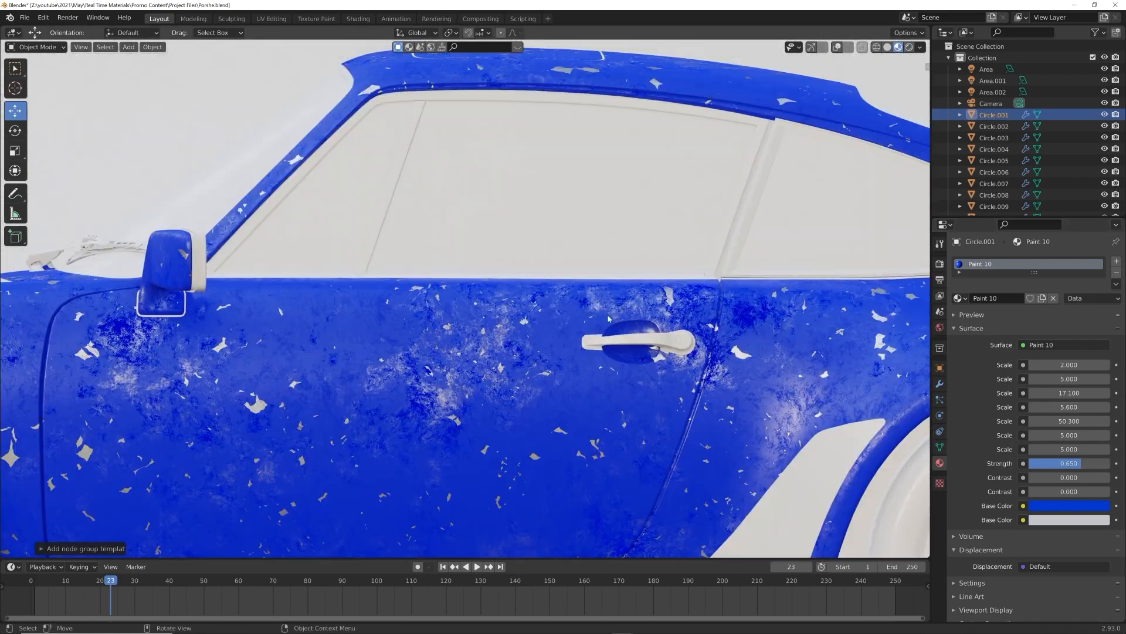
Raise the chip pattern Scale fields to 18.000 and 8.900 in the Surface panel.
scroll(down, 3)
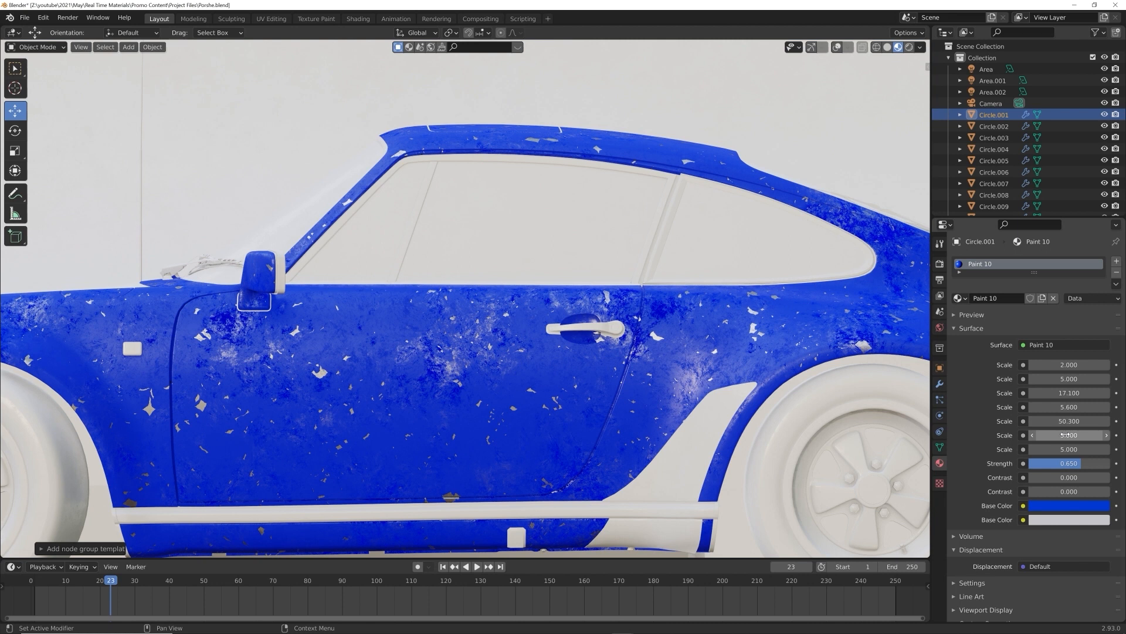
drag(1063, 434, 1092, 435)
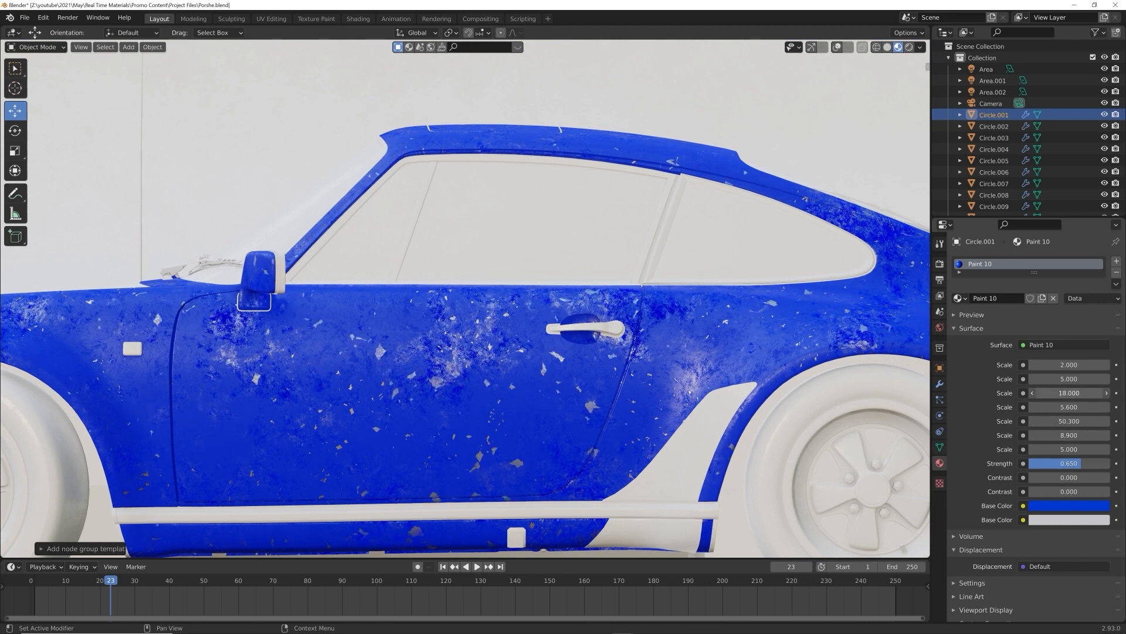
drag(1077, 393, 1035, 393)
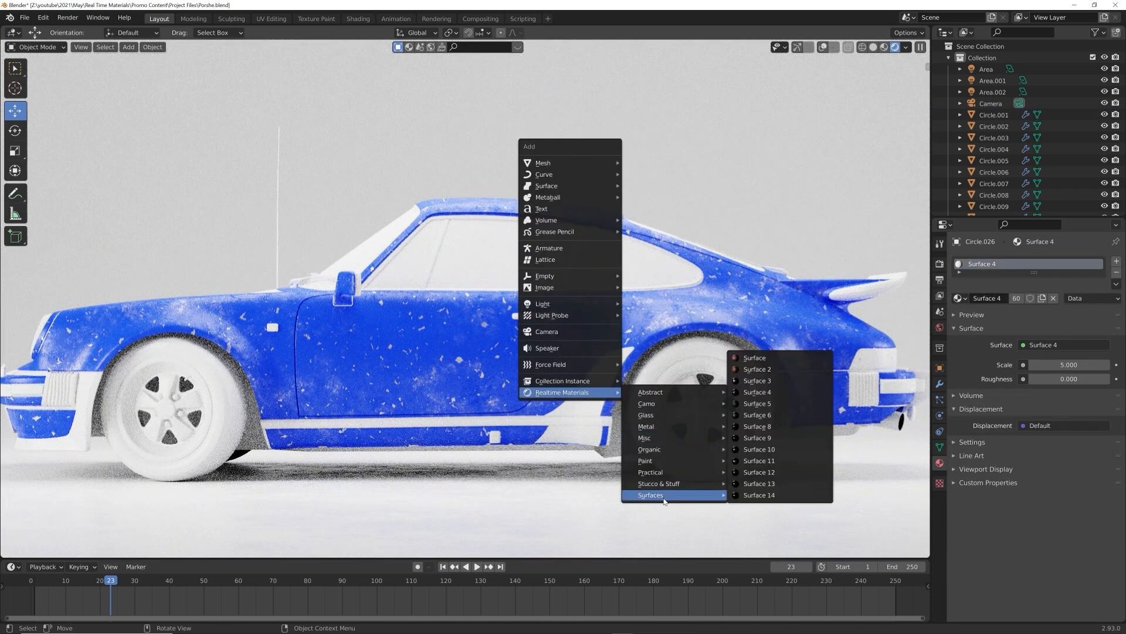
Assign the dark Surface 5 material to the selected trim pieces.
click(757, 402)
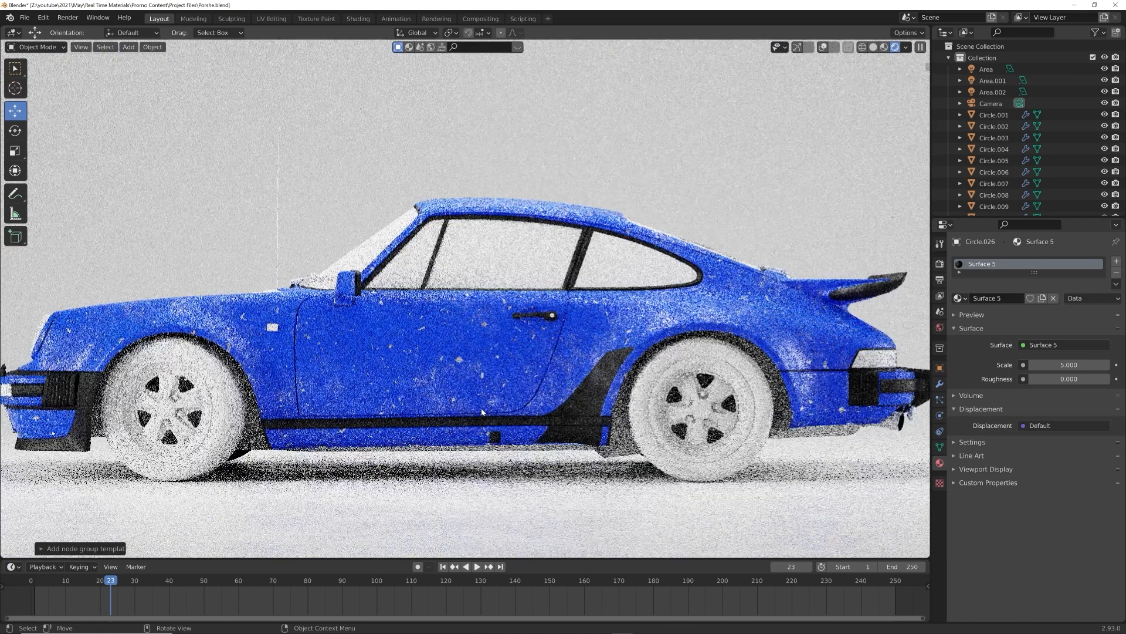